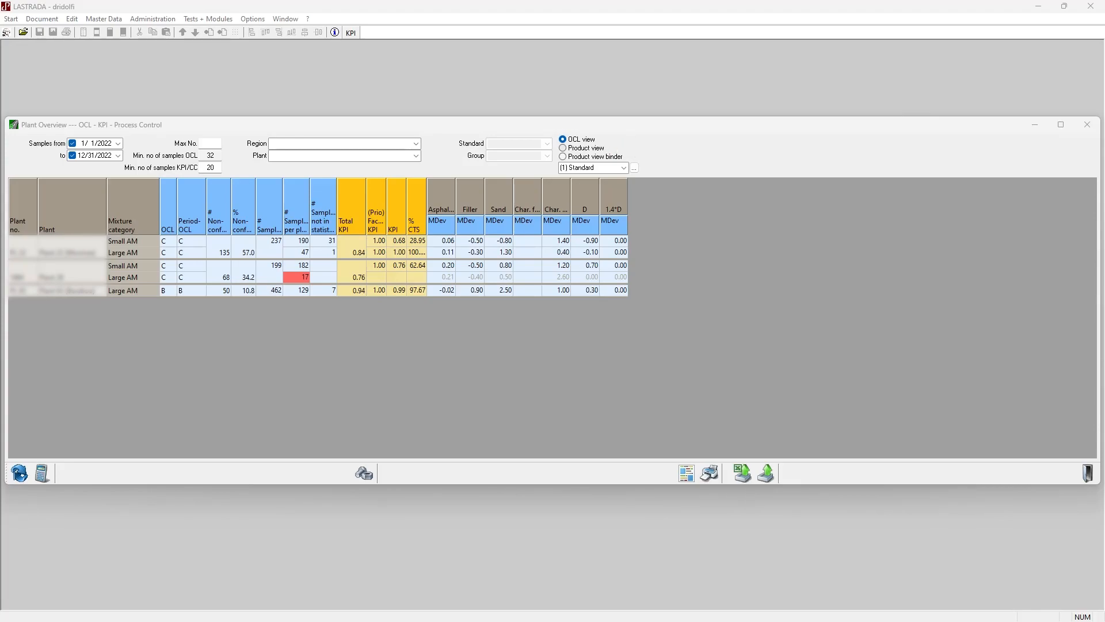
Switch the Plant Overview to the Product view with per-mix Filler deviation and CPK/PPK columns.
left_click(564, 148)
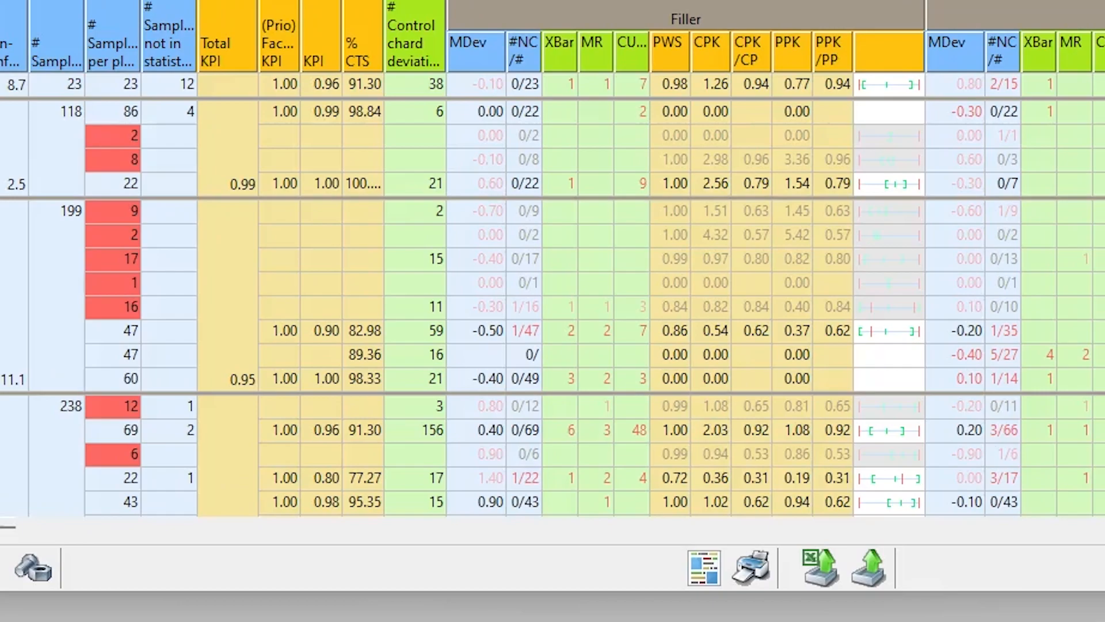
left_click(889, 282)
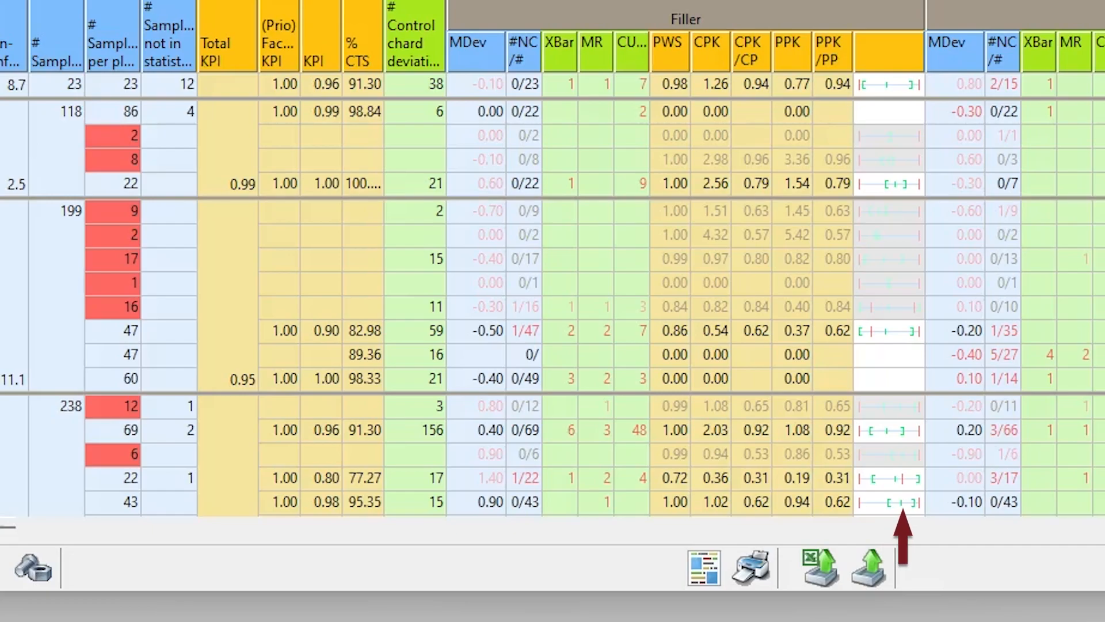
left_click(789, 478)
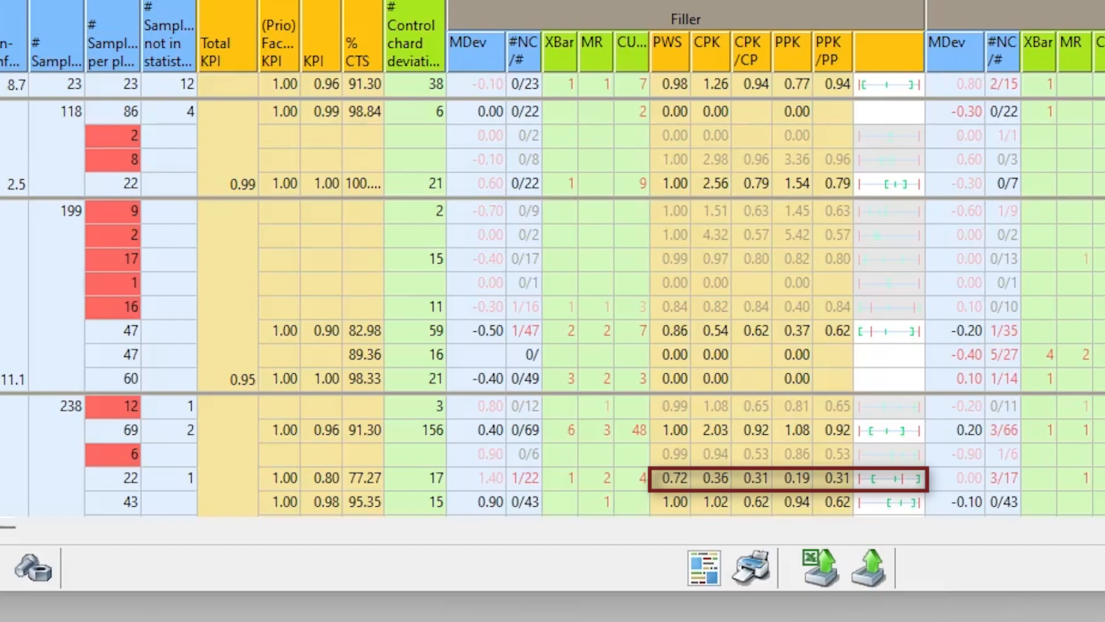
mouse_move(893, 514)
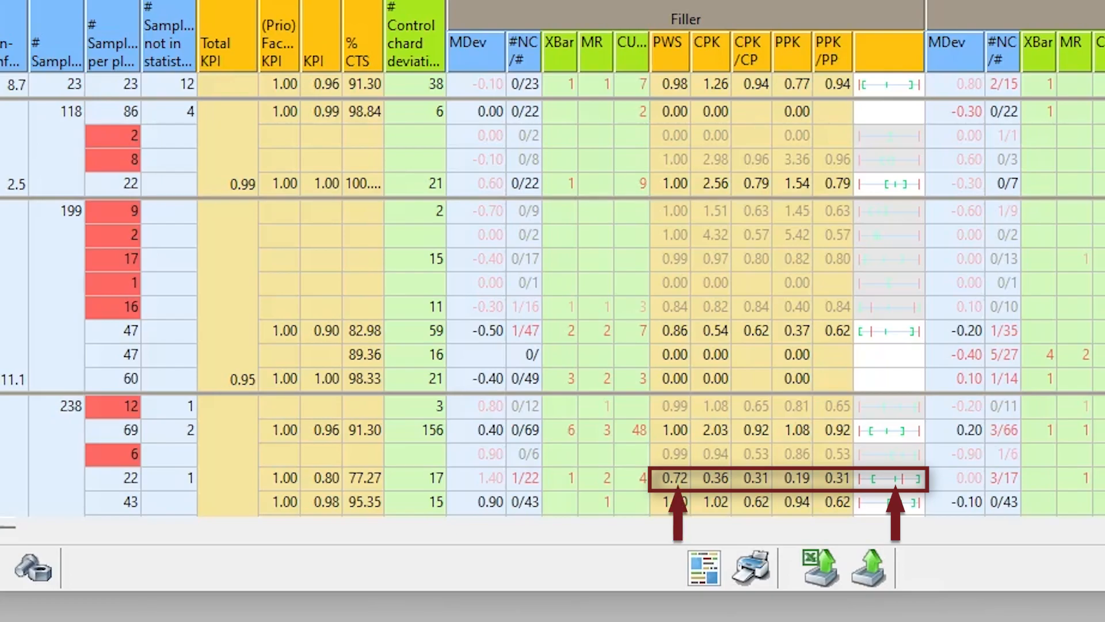
Open the mix row's OCL cell to see deviations of its last 32 samples.
left_click(786, 502)
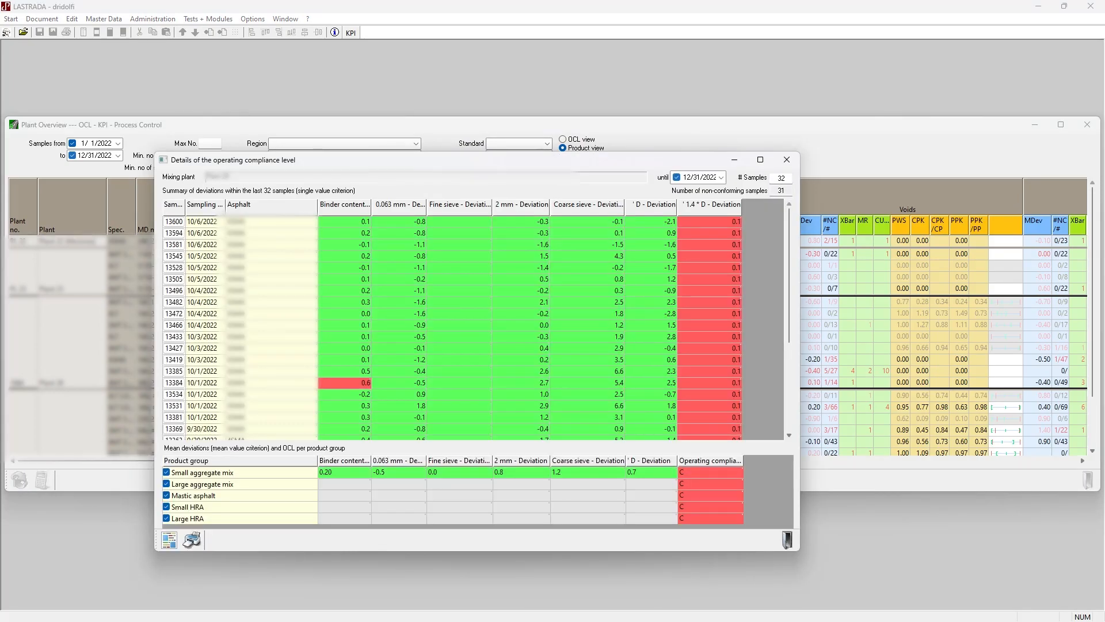
Open the FPC asphalt filler report for Mix #36 220-22-3MTR302, 07/26/2022–10/27/2022.
left_click(785, 159)
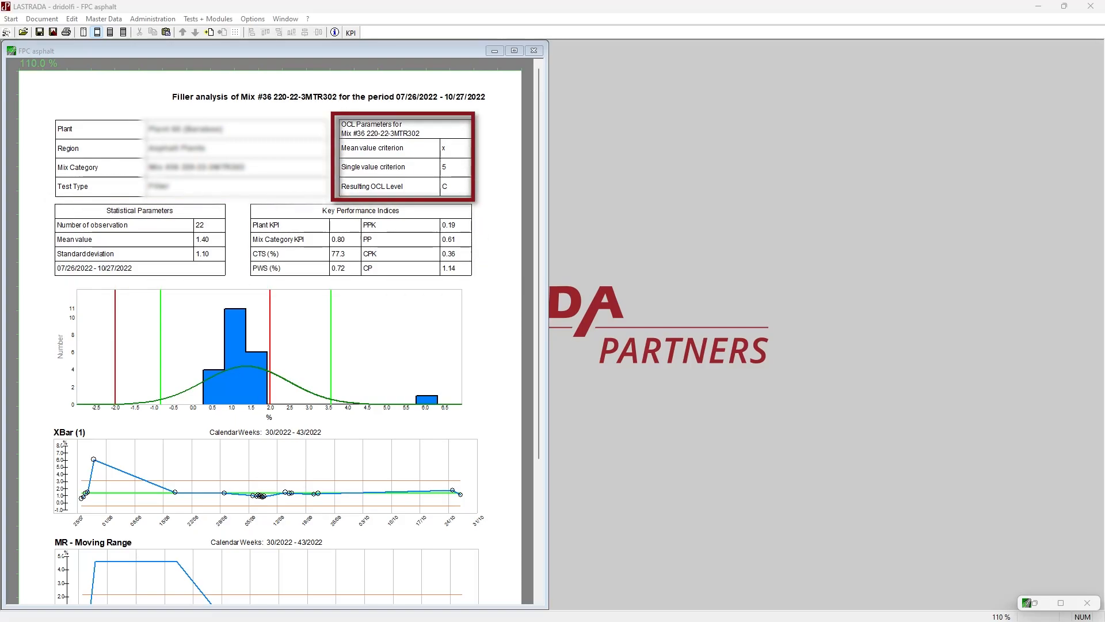
Scroll the filler report past the histogram to the MR and CUSUM charts.
left_click(270, 351)
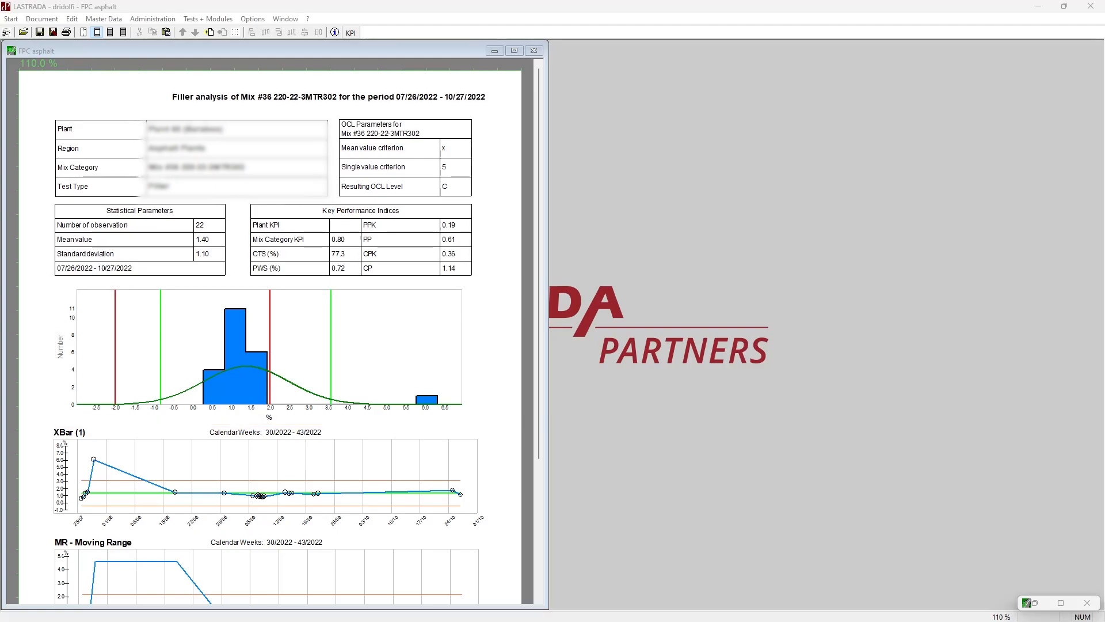
scroll("down", 3)
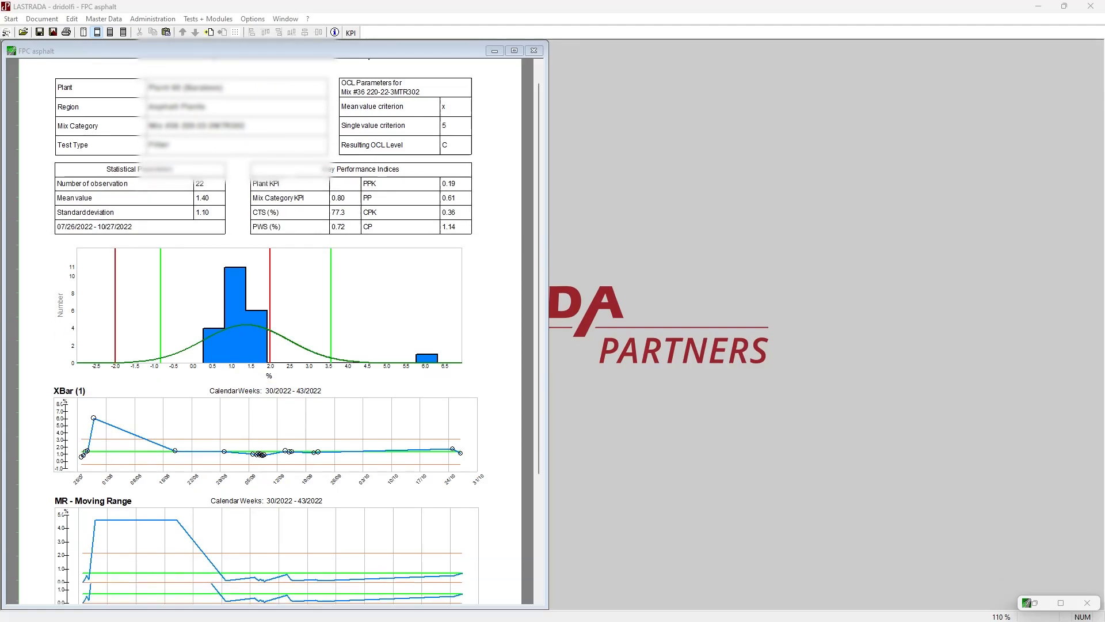
scroll("down", 3)
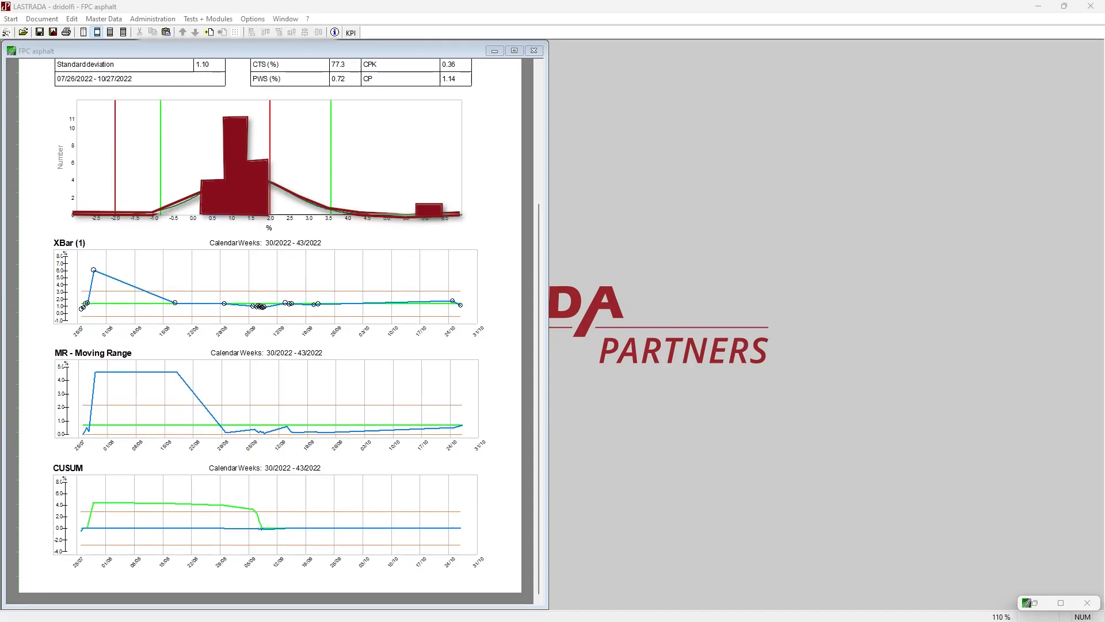